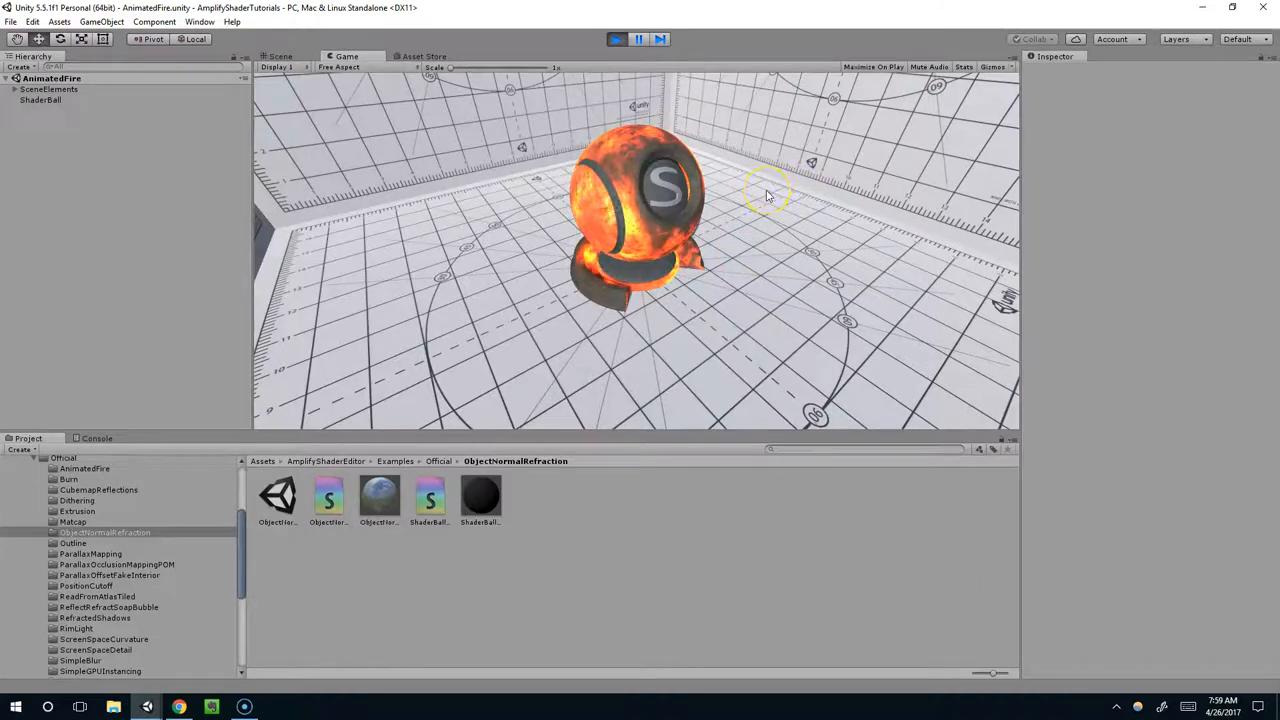
pyautogui.moveTo(504, 22)
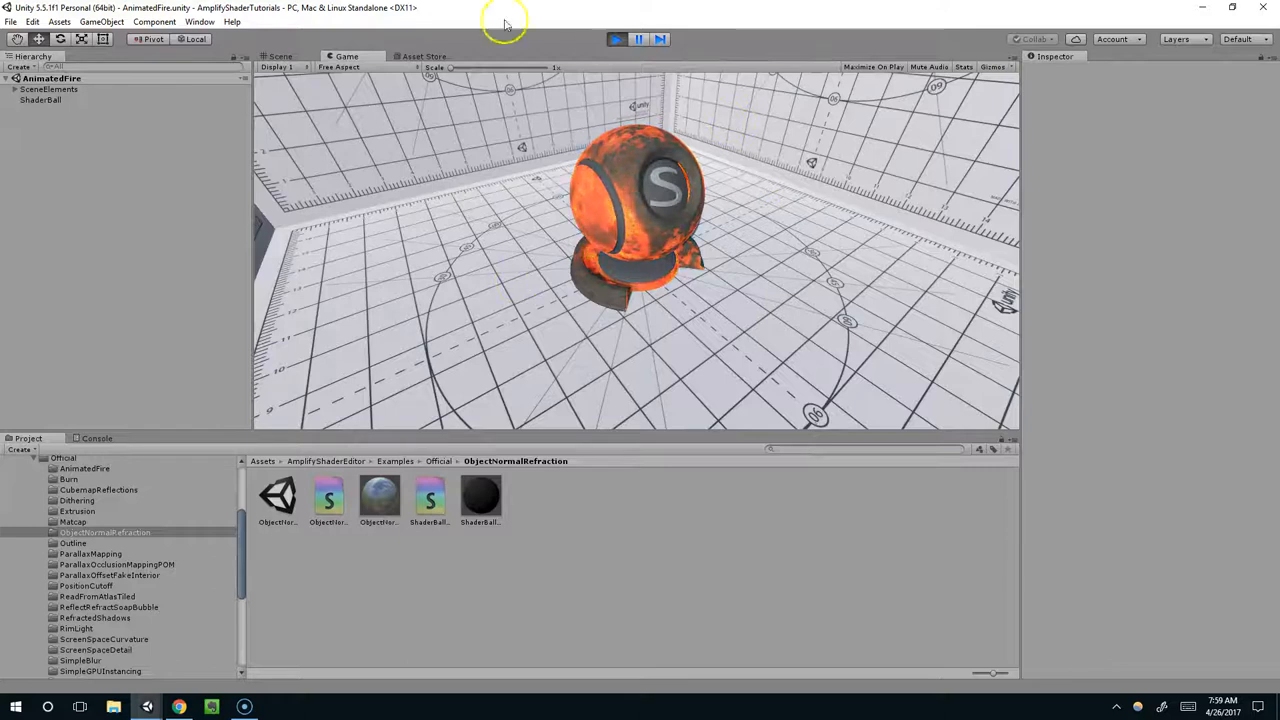
# - Load the ObjectNormalRefraction sample graph in ASE and centre the output node with its input slots
pyautogui.click(424, 56)
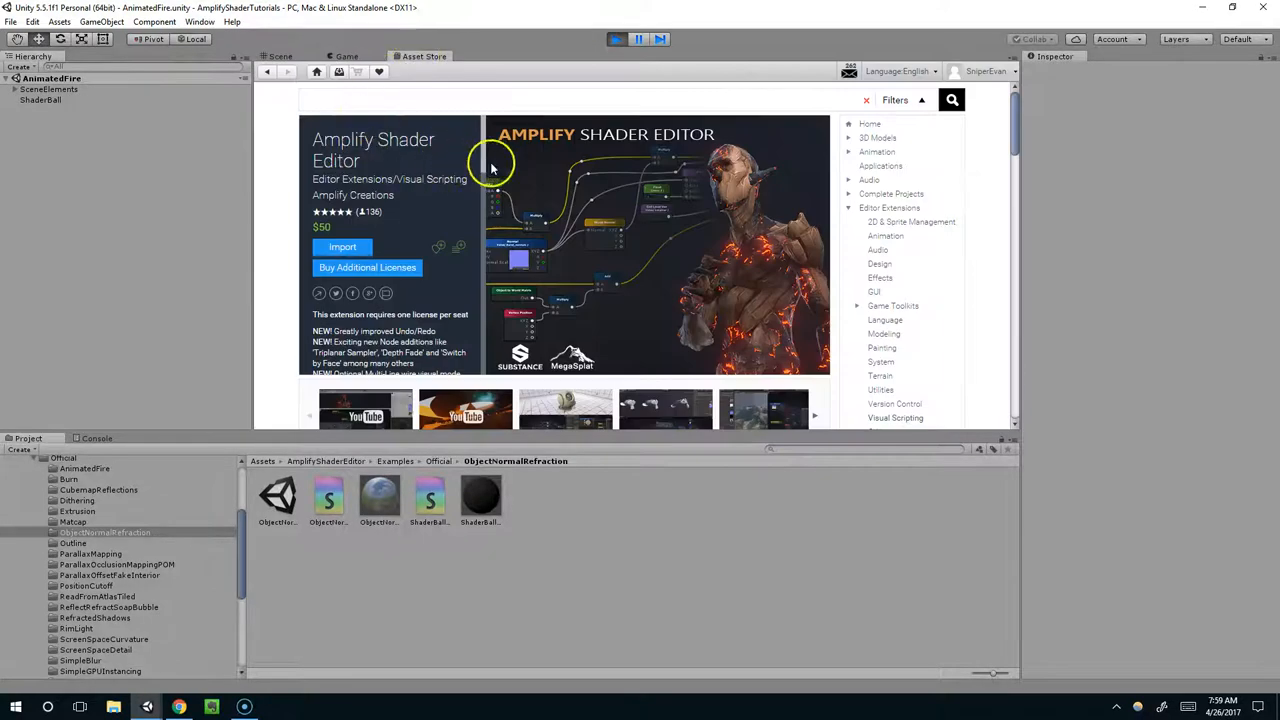
pyautogui.moveTo(448, 118)
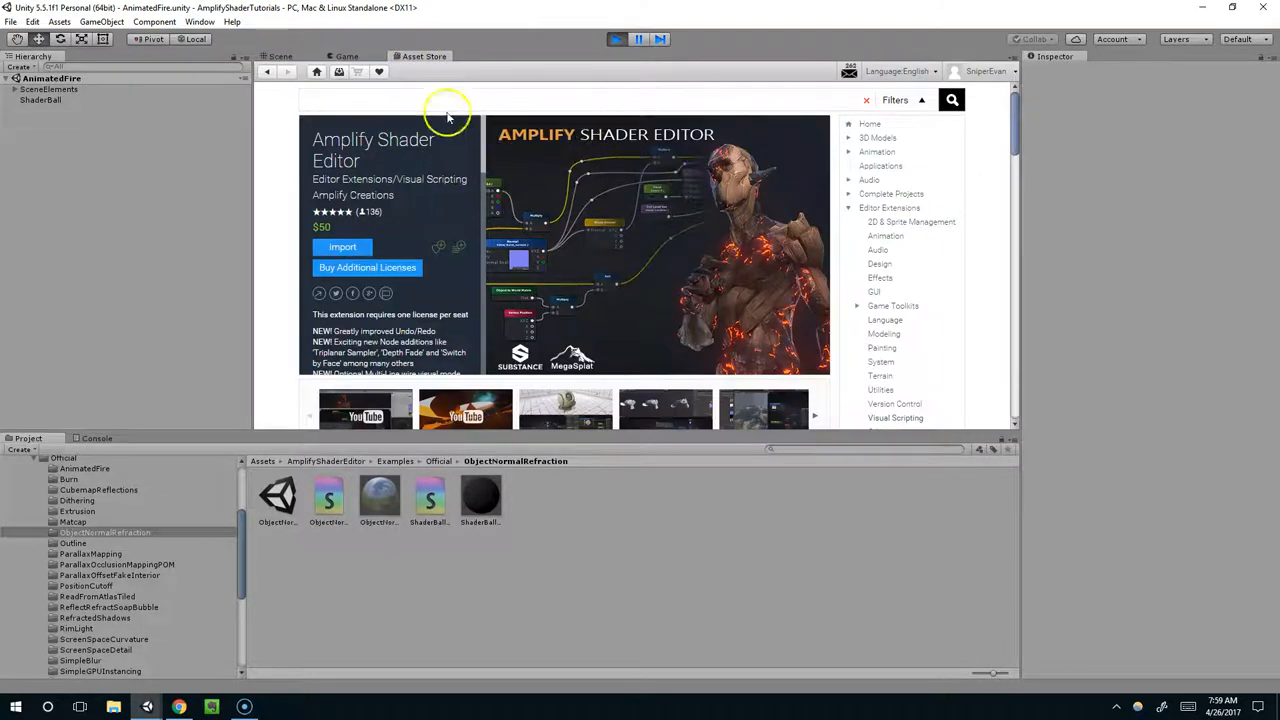
pyautogui.click(348, 56)
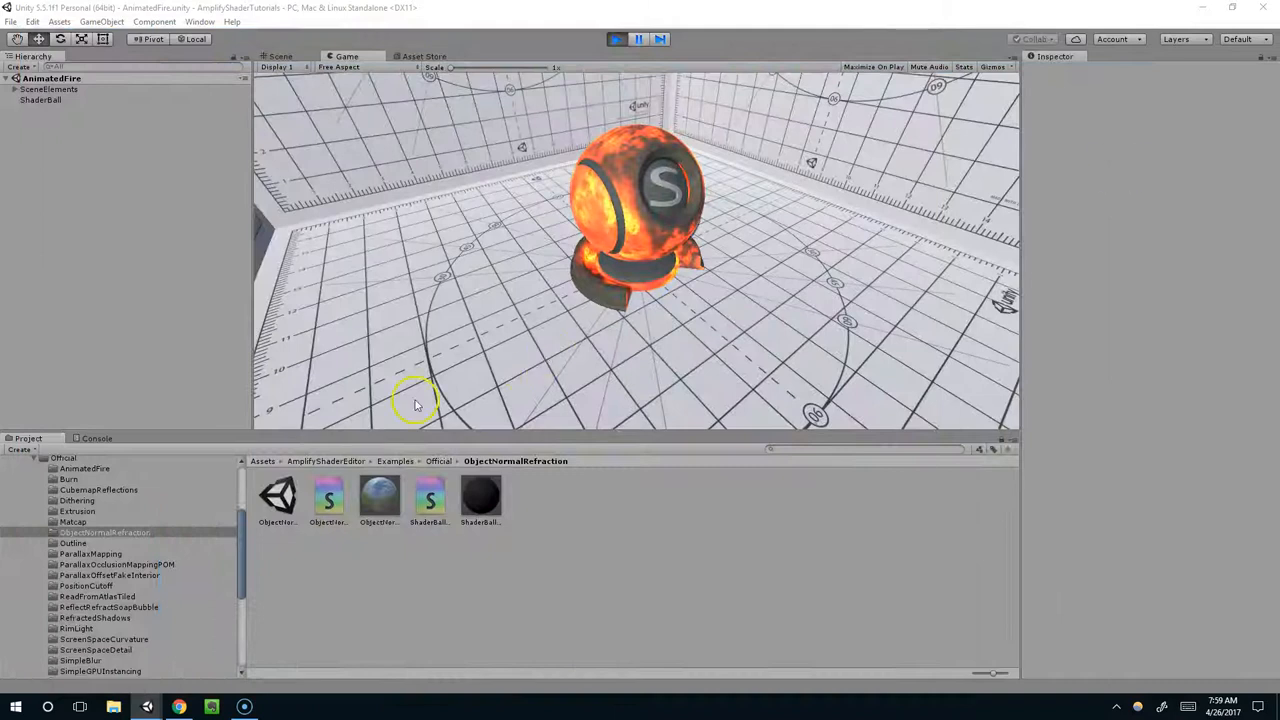
pyautogui.click(340, 496)
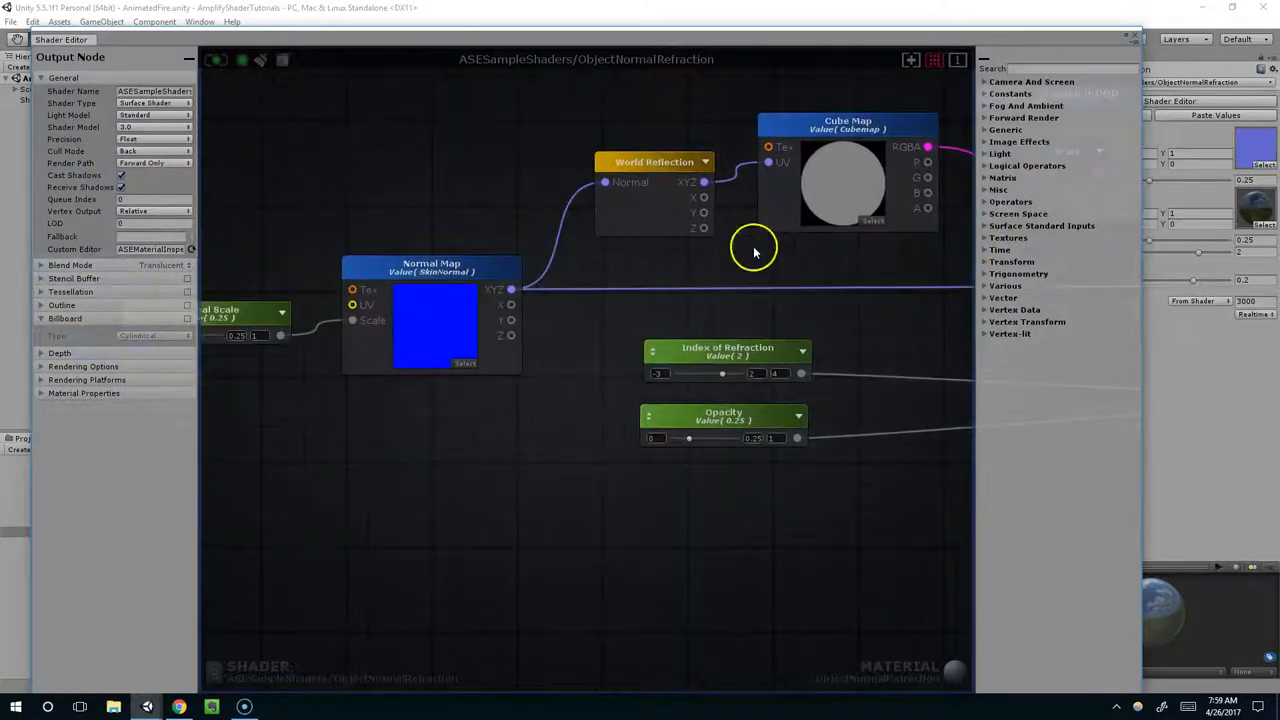
pyautogui.moveTo(756, 250); pyautogui.dragTo(296, 304)
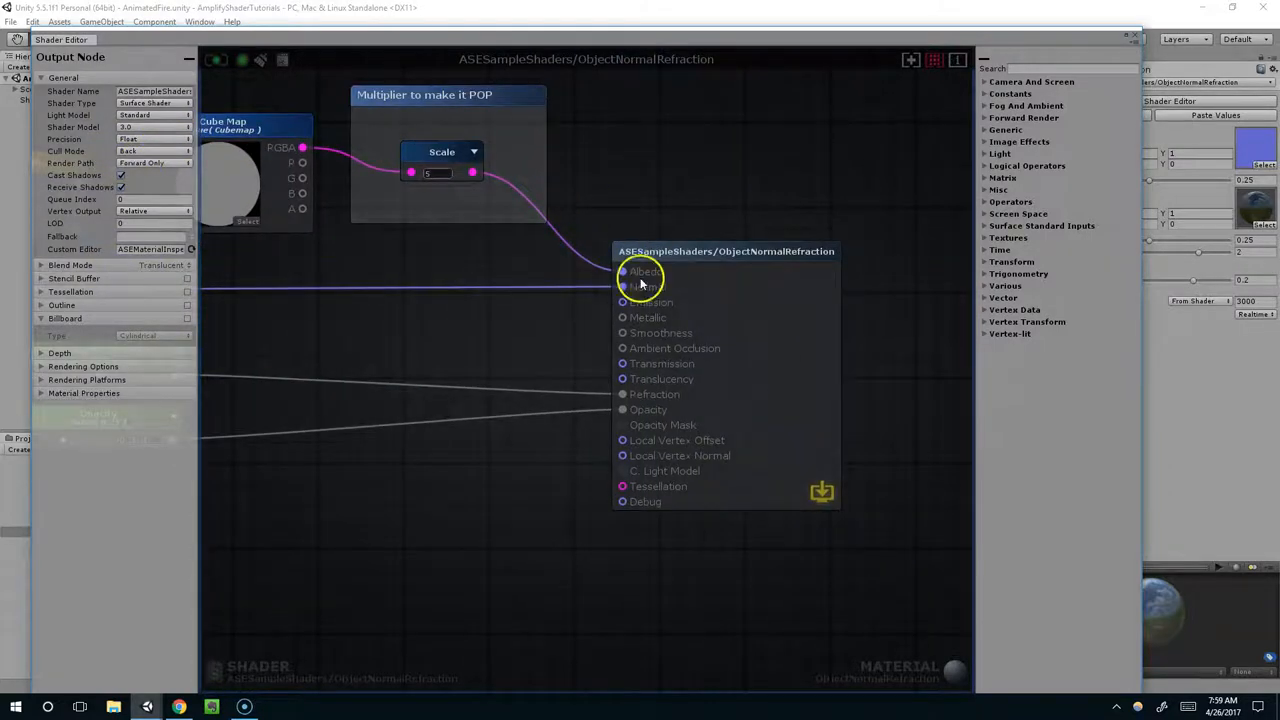
pyautogui.moveTo(676, 304)
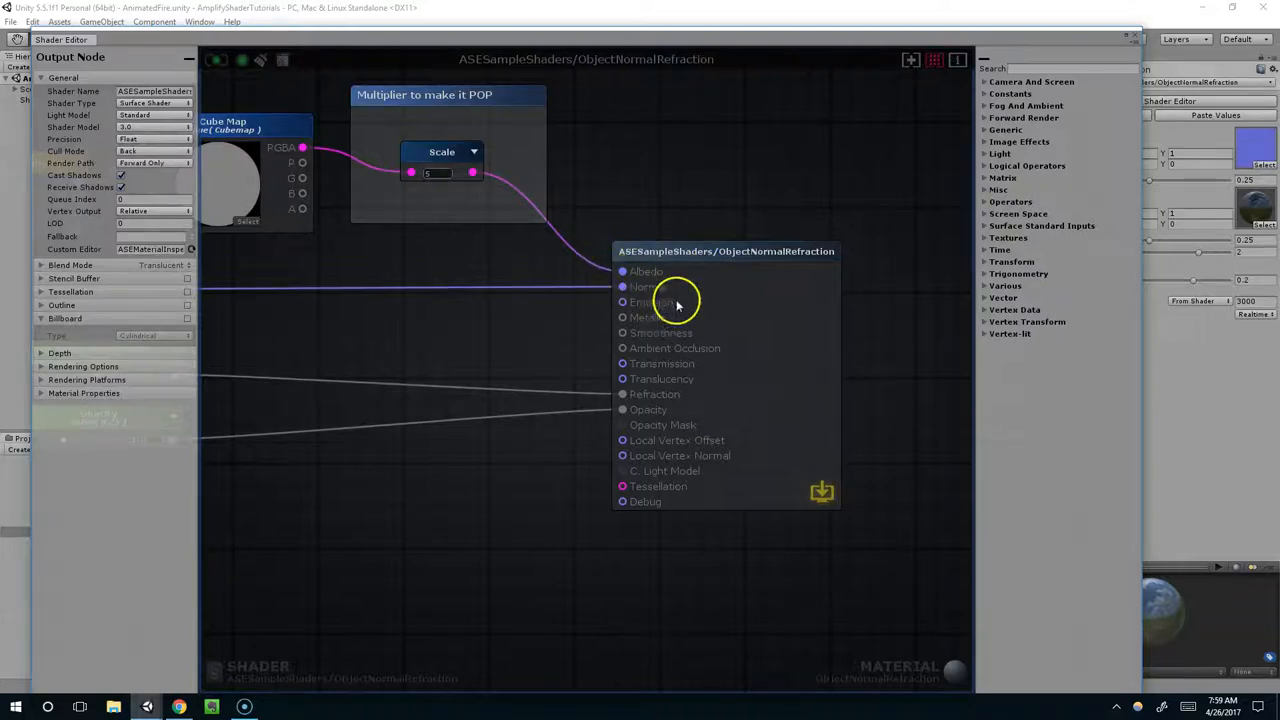